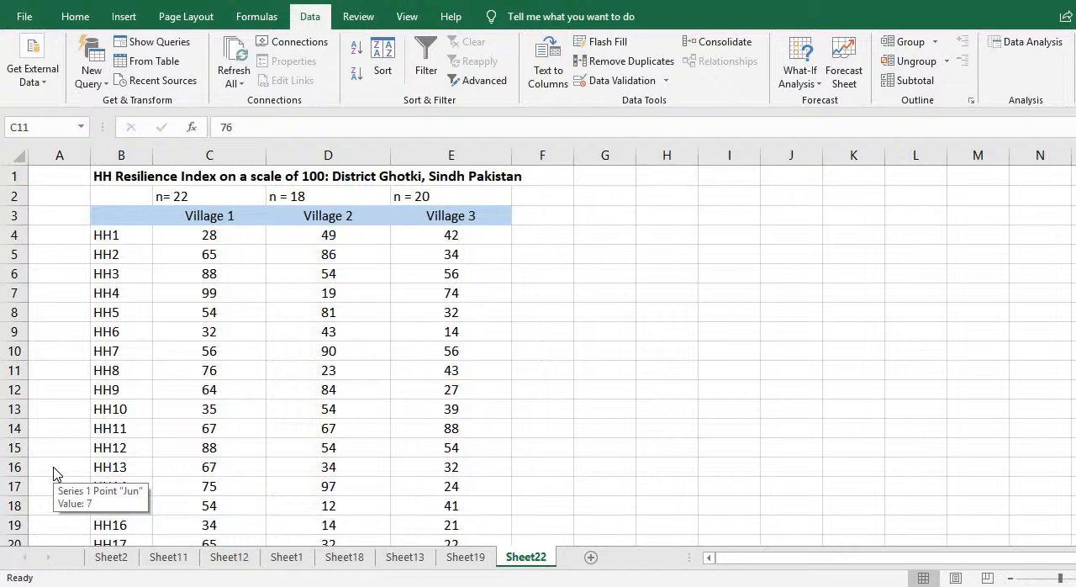
mouse_move(168, 254)
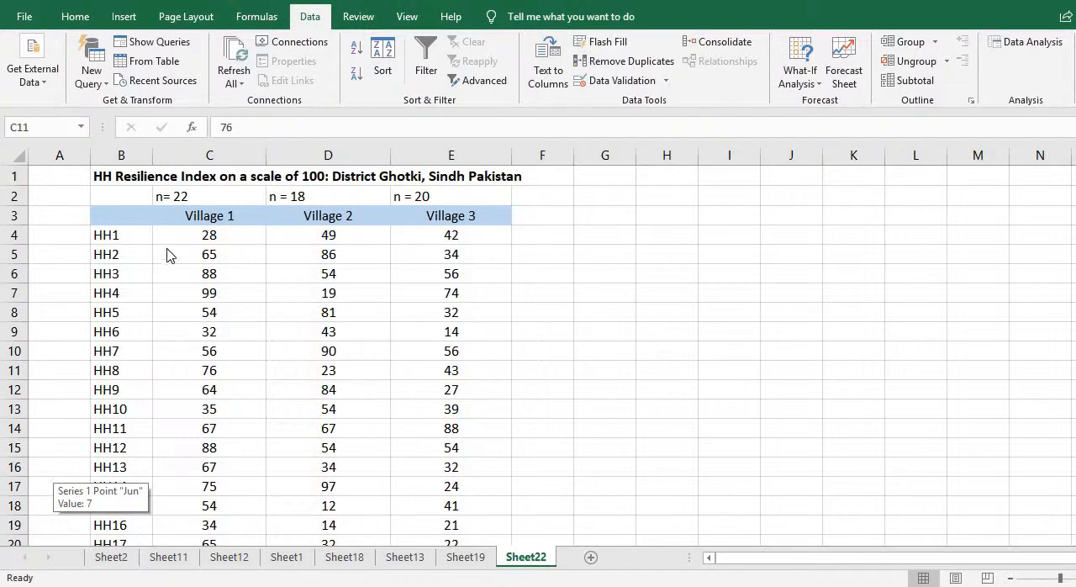
mouse_move(210, 231)
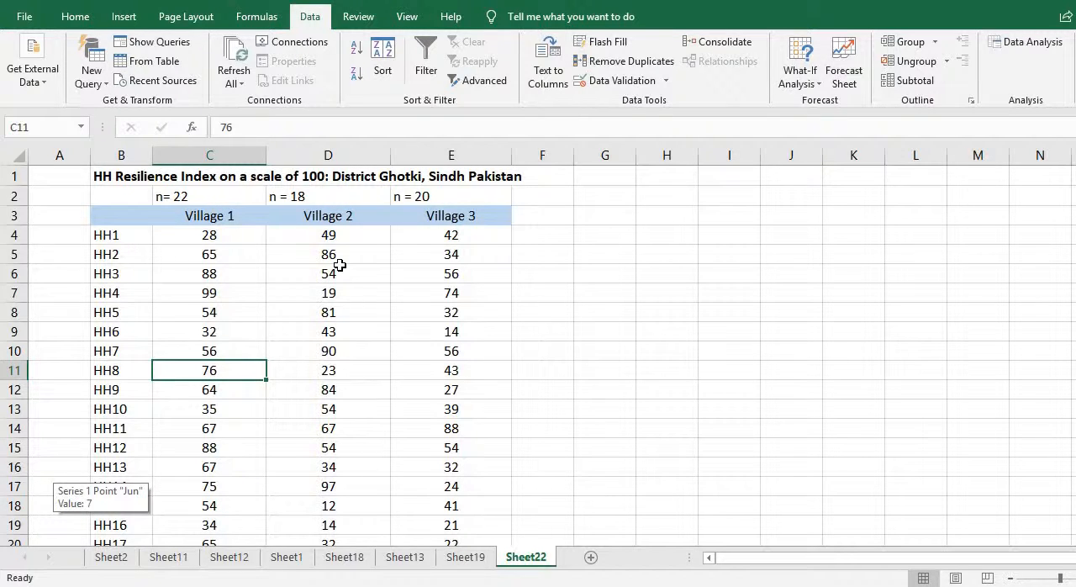
Select a Village 3 score, then choose Anova: Single Factor in Data Analysis
left_click(452, 254)
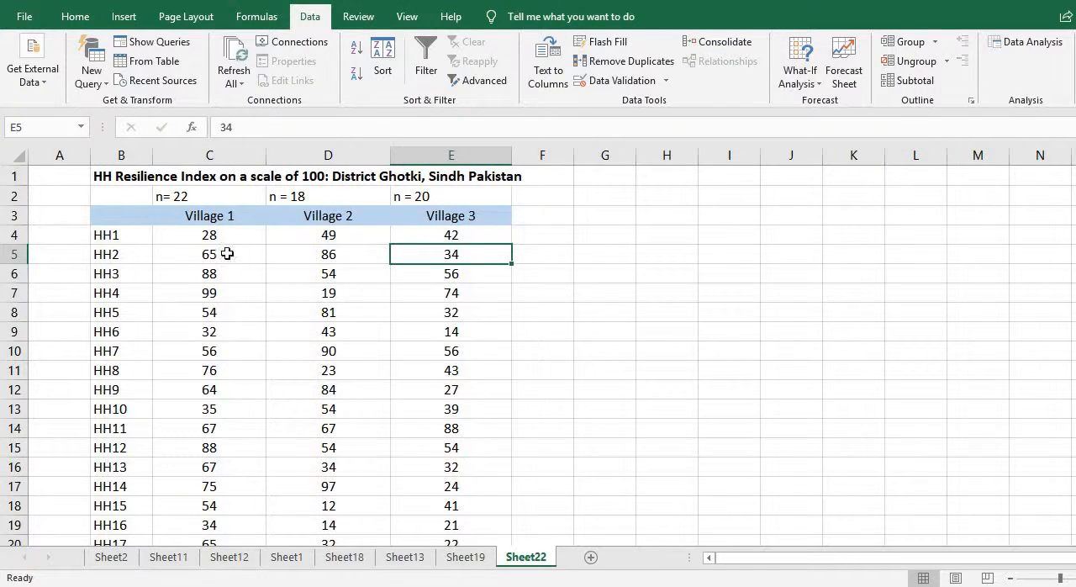
mouse_move(305, 263)
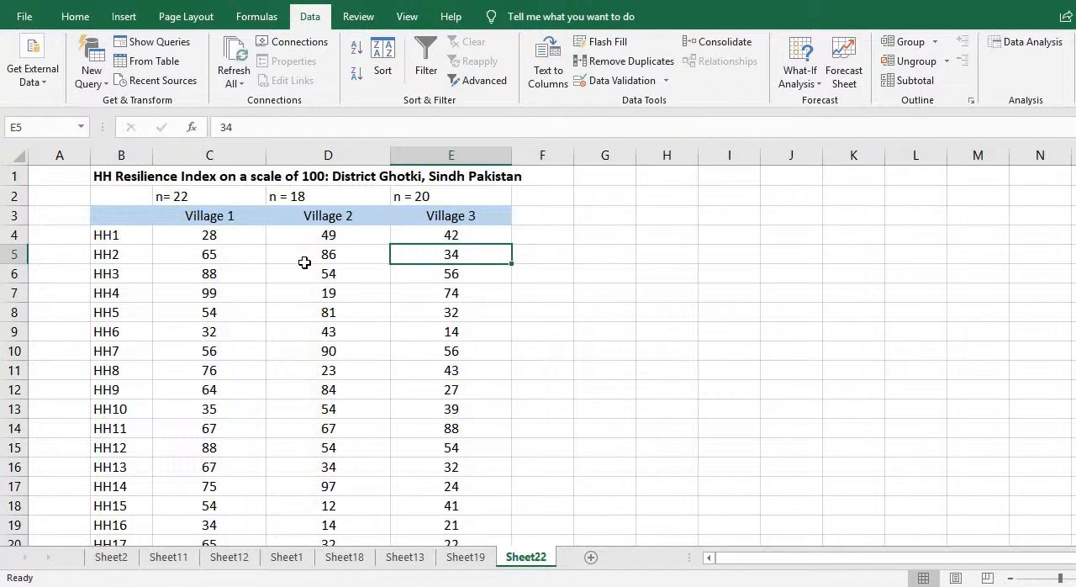
mouse_move(91, 204)
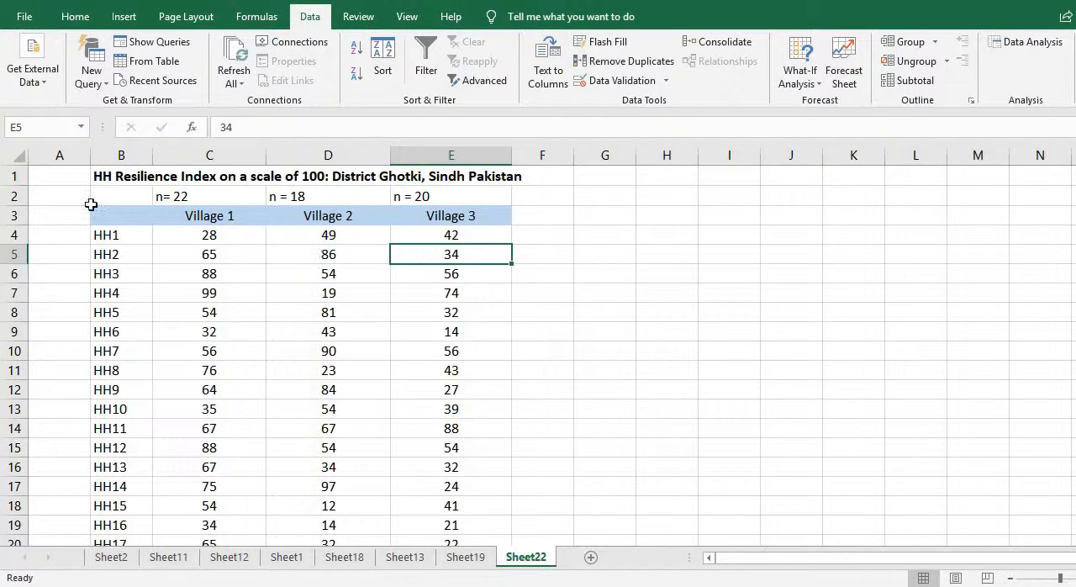
mouse_move(252, 245)
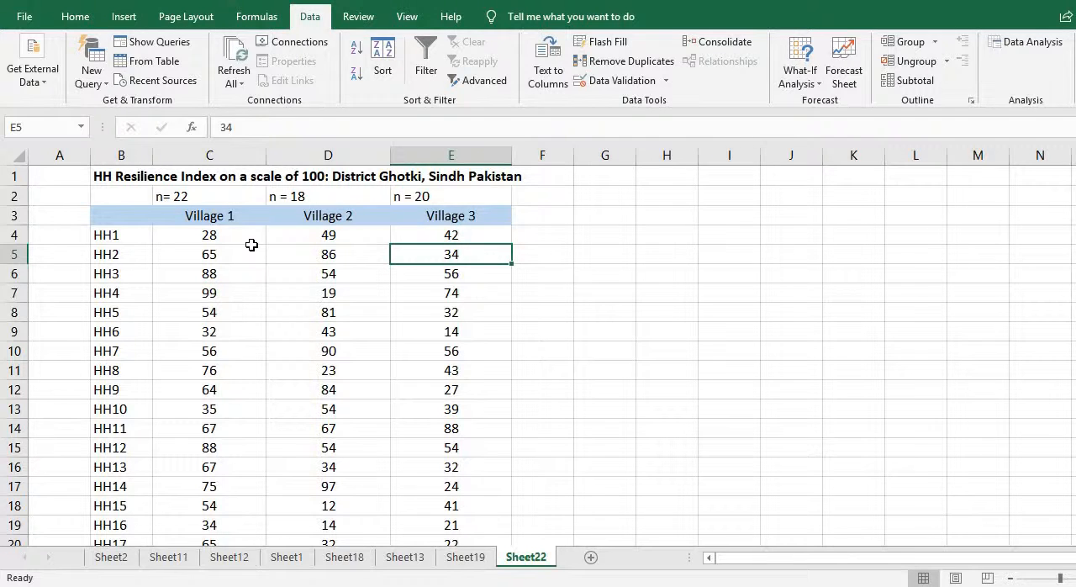
mouse_move(124, 140)
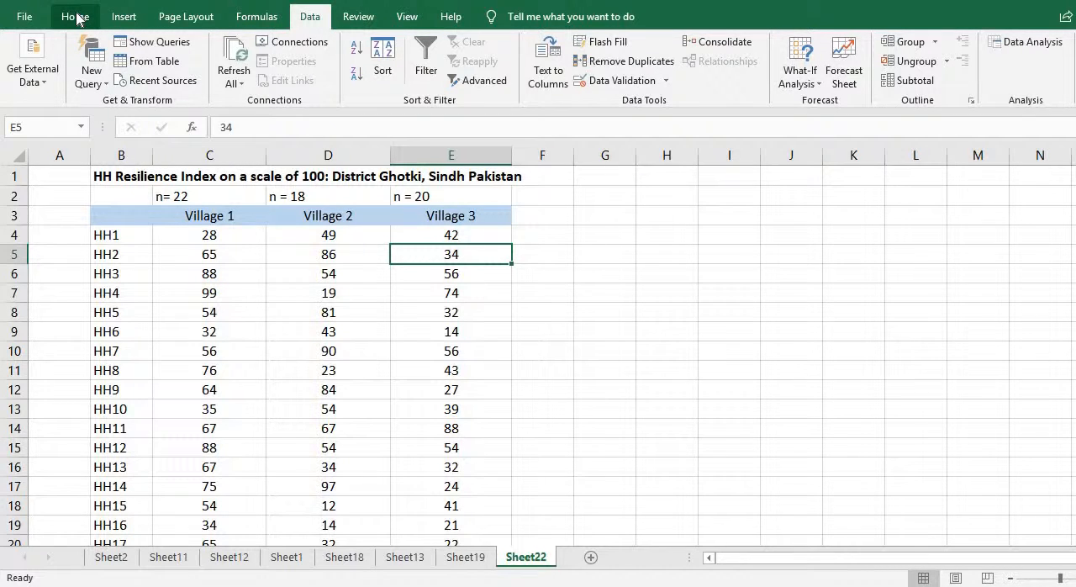
mouse_move(777, 233)
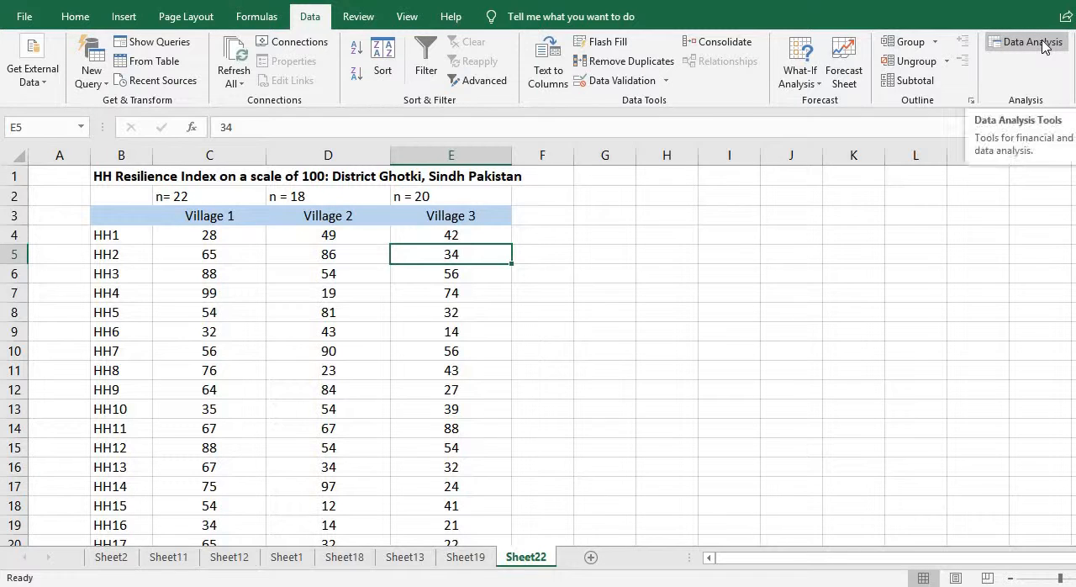
left_click(1029, 42)
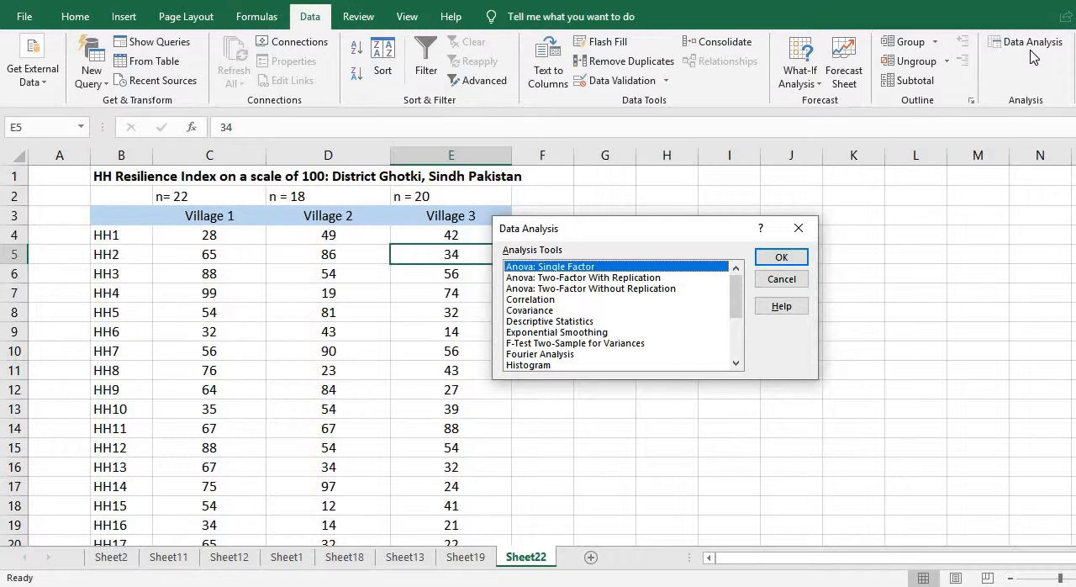
mouse_move(816, 137)
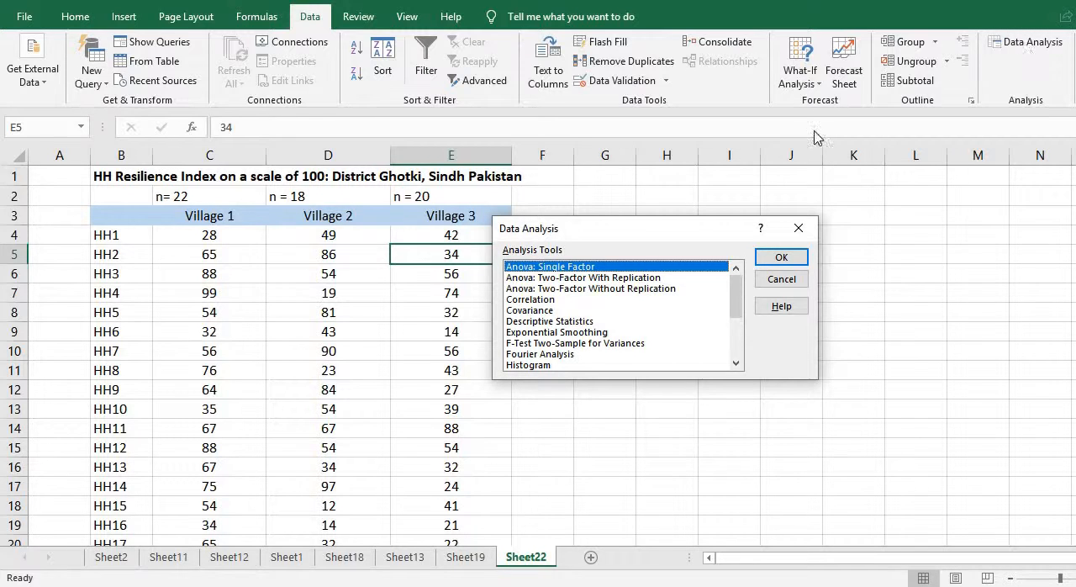
scroll("down", 3)
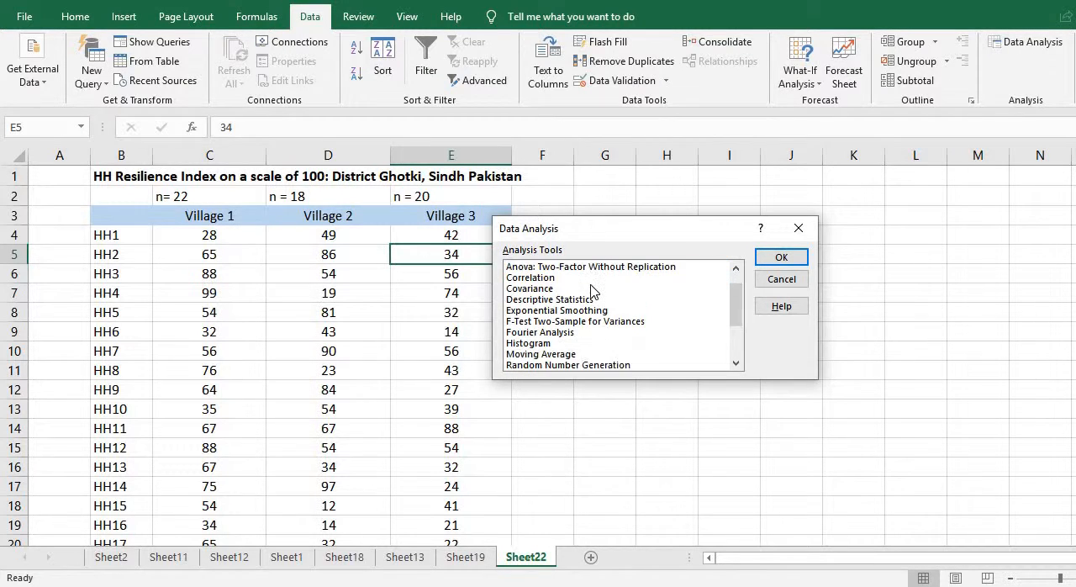
mouse_move(610, 301)
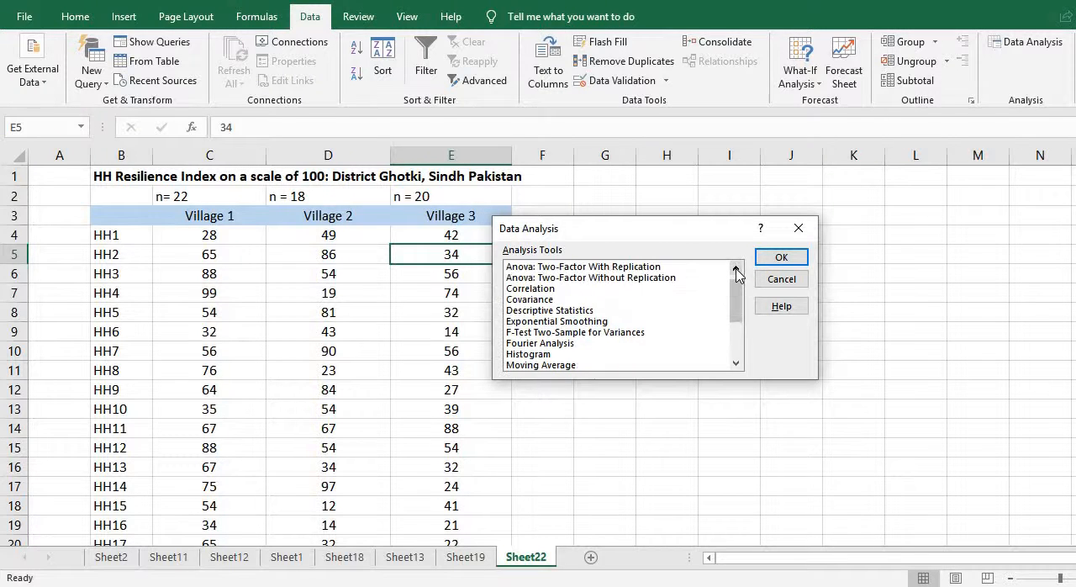
left_click(736, 267)
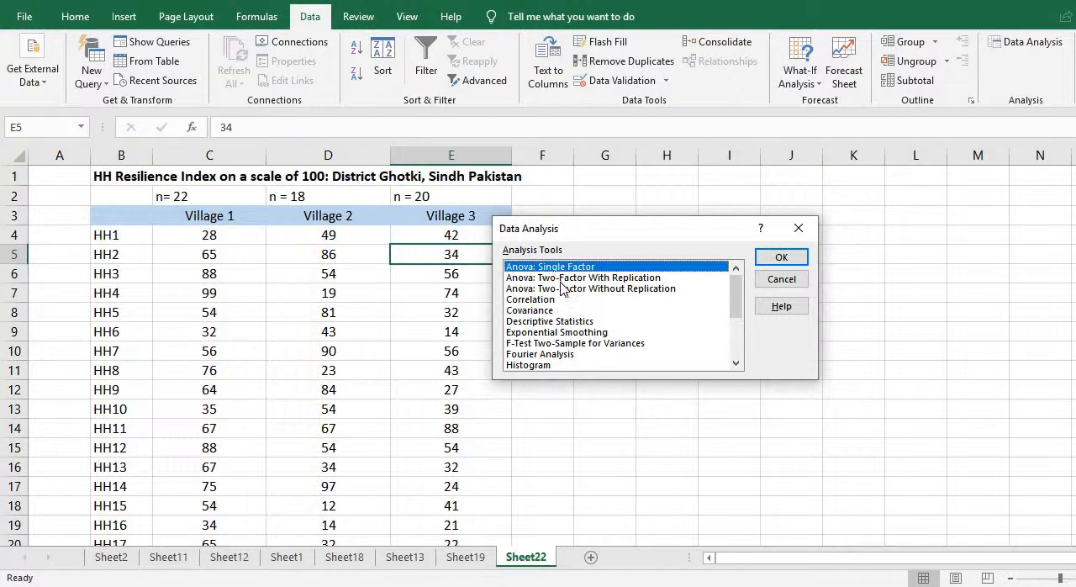
mouse_move(561, 303)
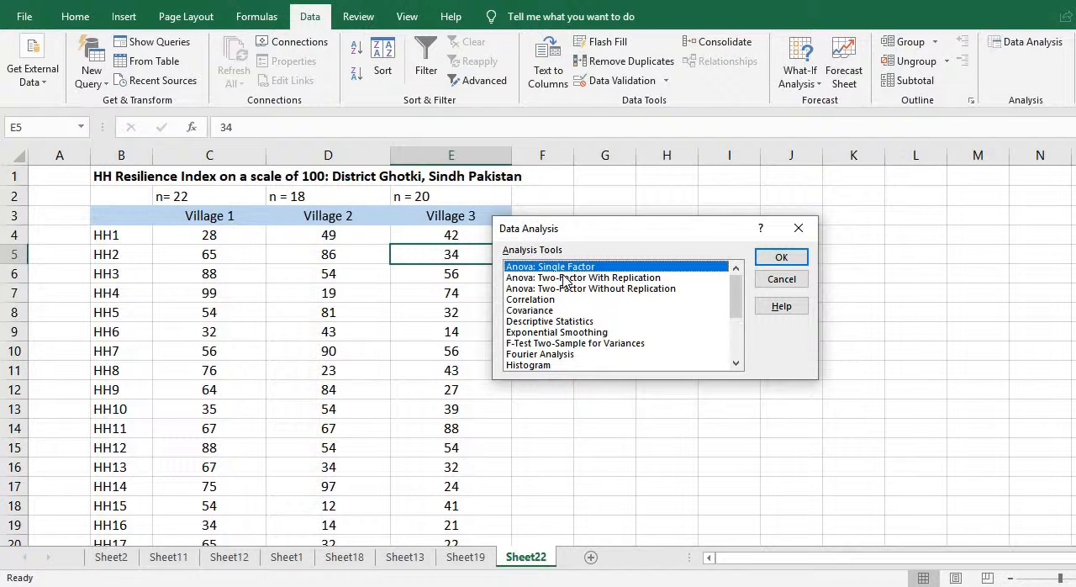
mouse_move(138, 459)
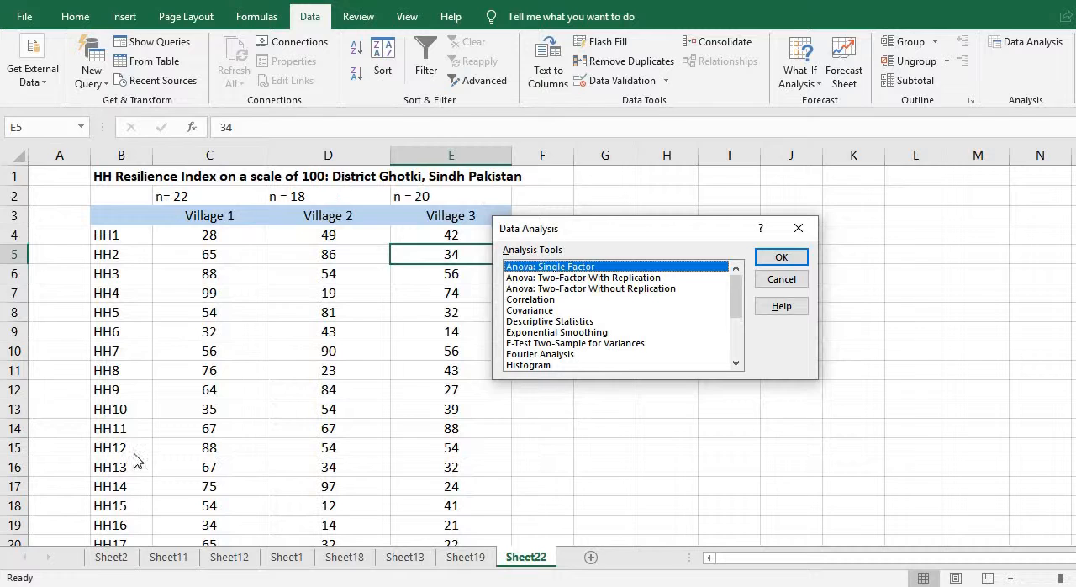
mouse_move(412, 228)
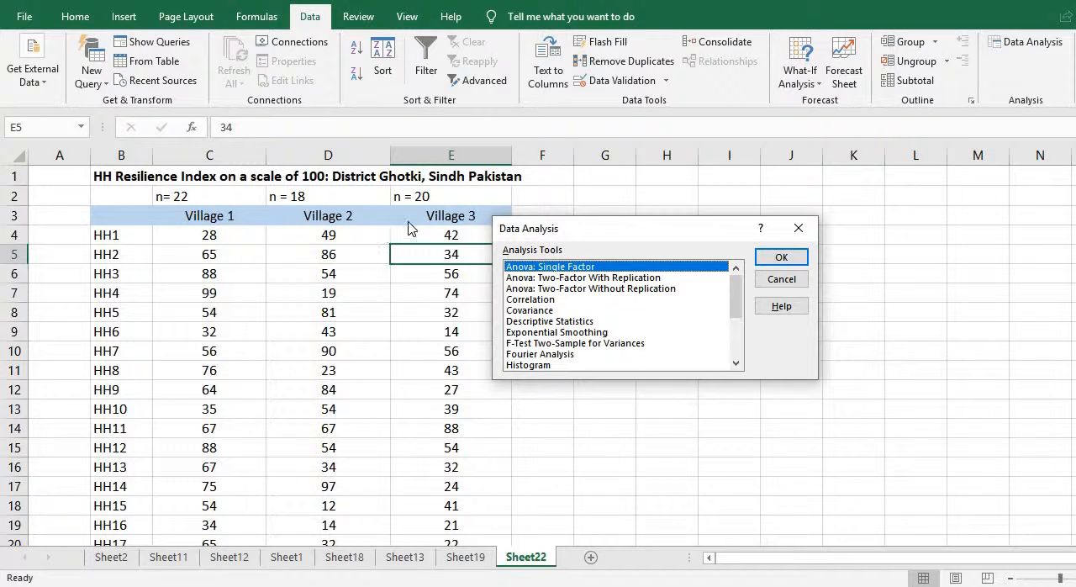
mouse_move(91, 204)
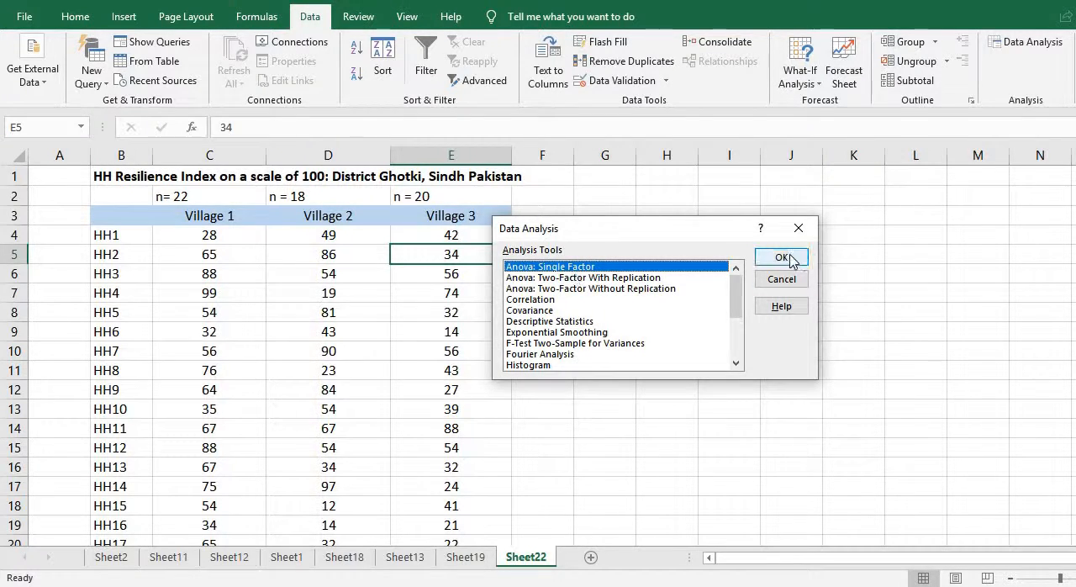
Set ANOVA input range $C$3:$E$25 with labels in first row, alpha 0.05, new worksheet output
left_click(781, 257)
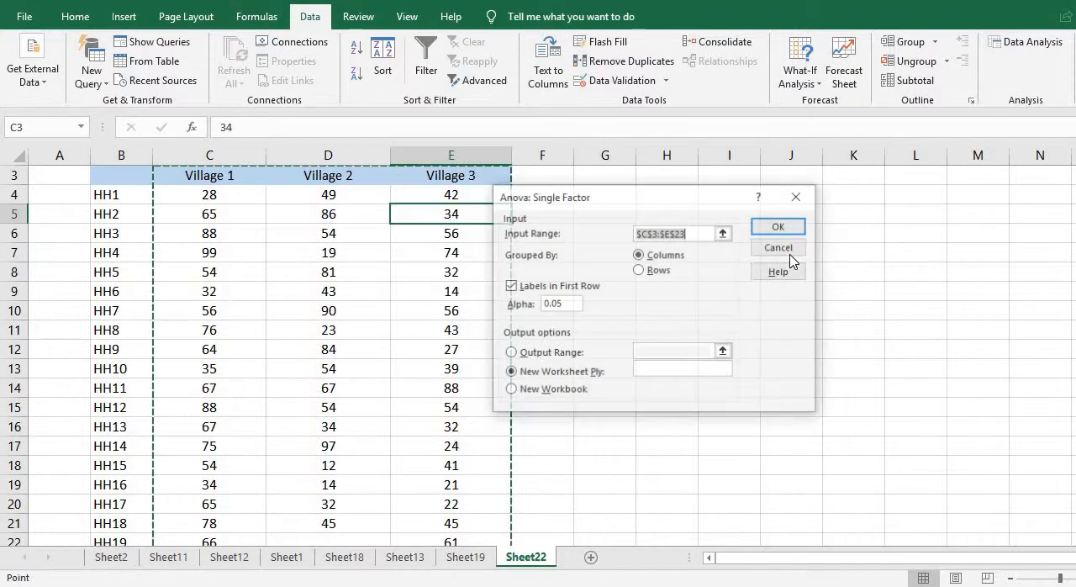
left_click(210, 271)
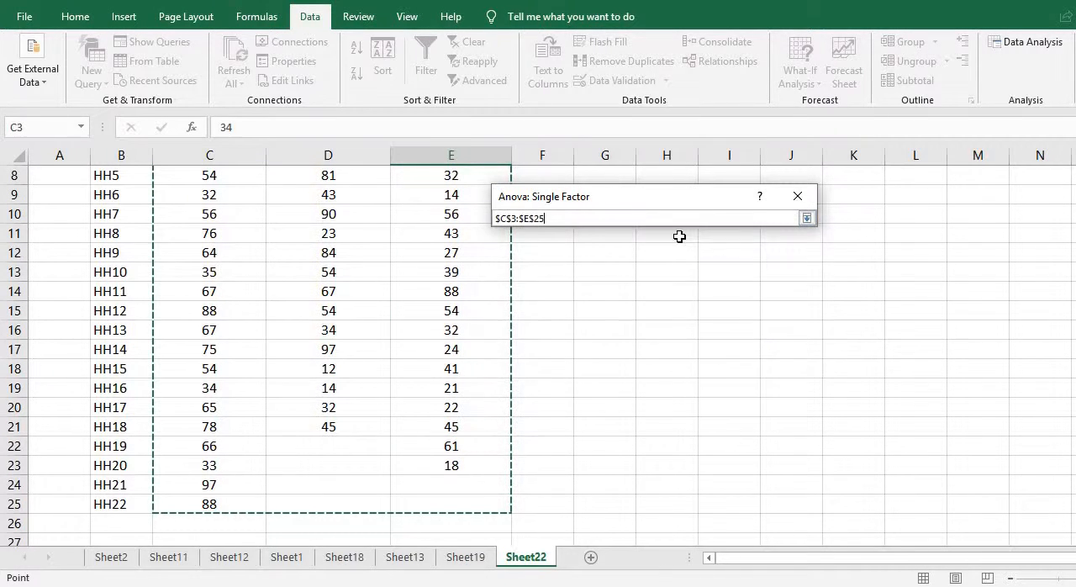
scroll("up", 3)
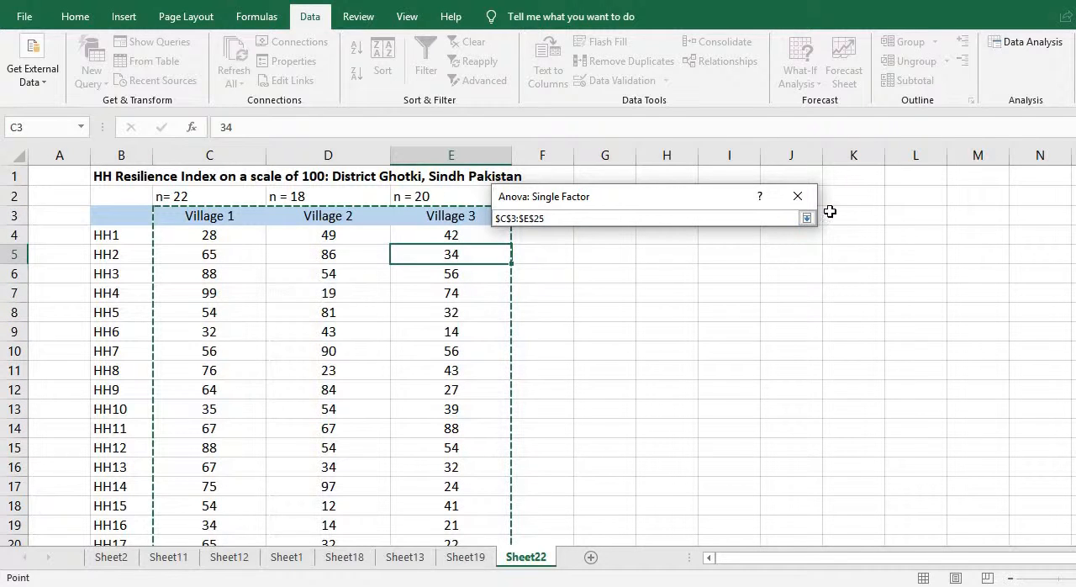
left_click(806, 217)
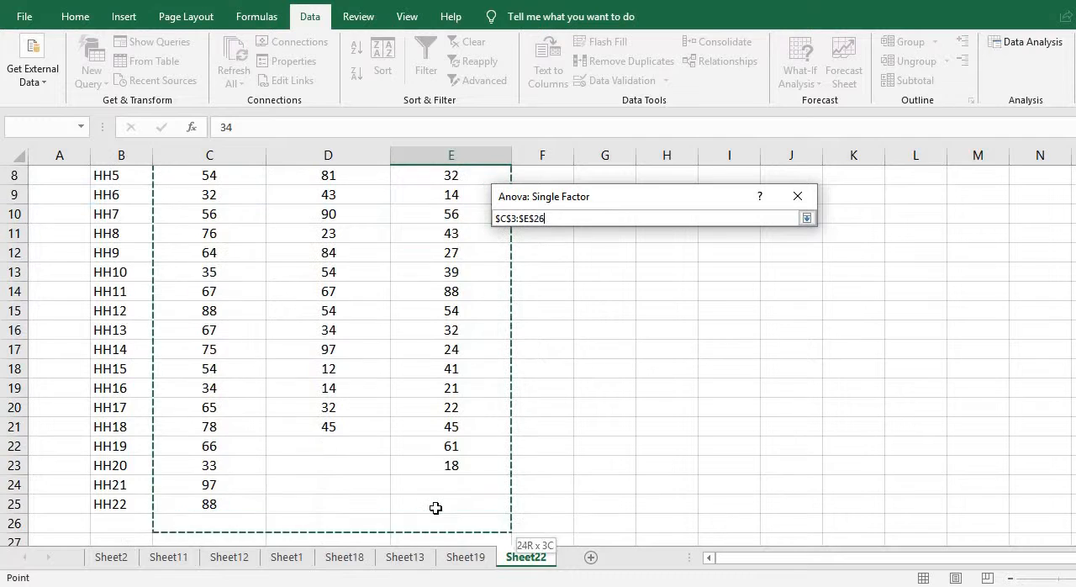
left_click(807, 218)
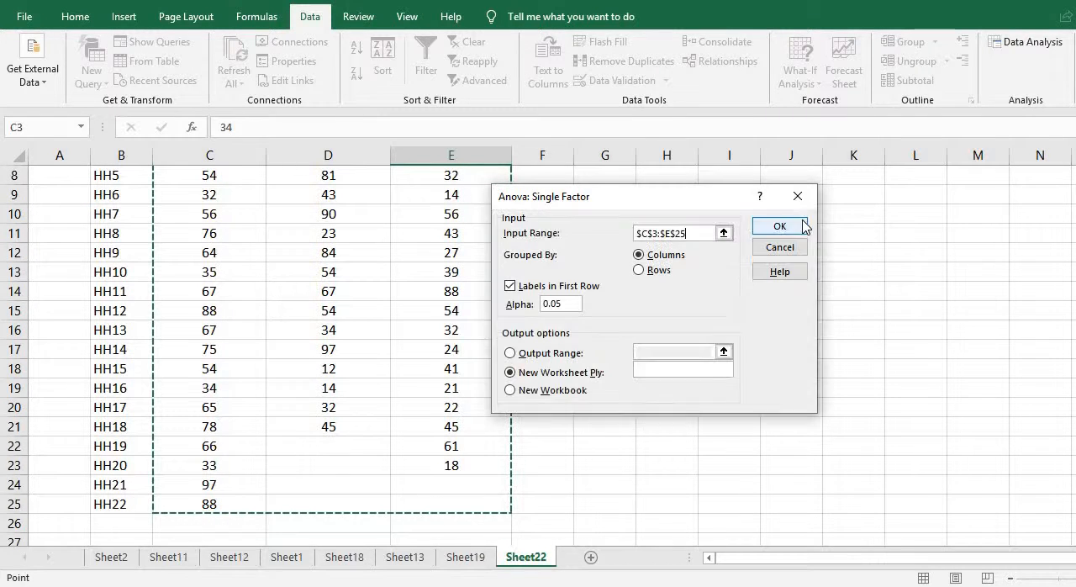
mouse_move(658, 275)
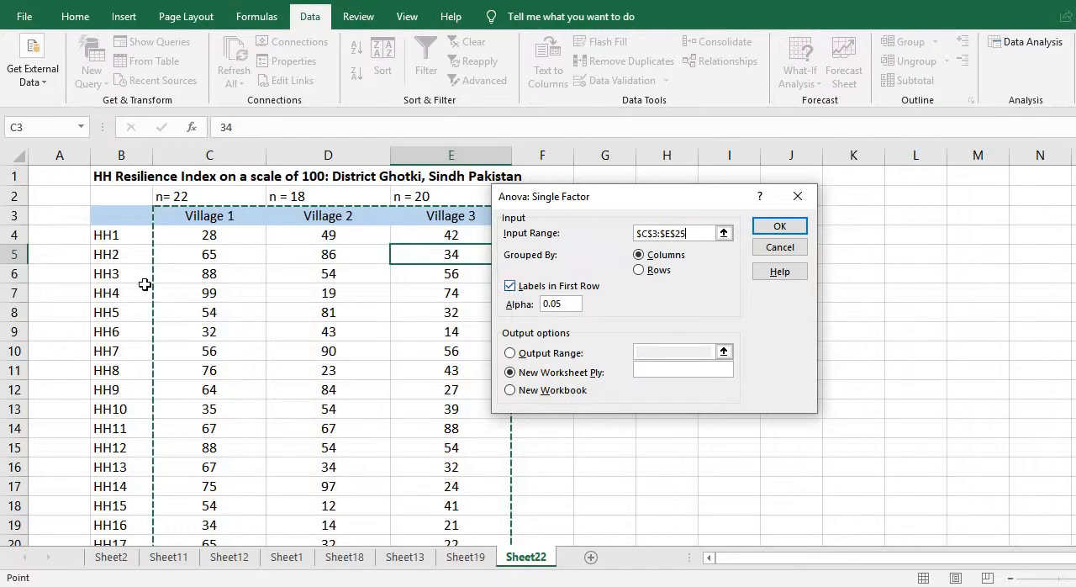
mouse_move(431, 216)
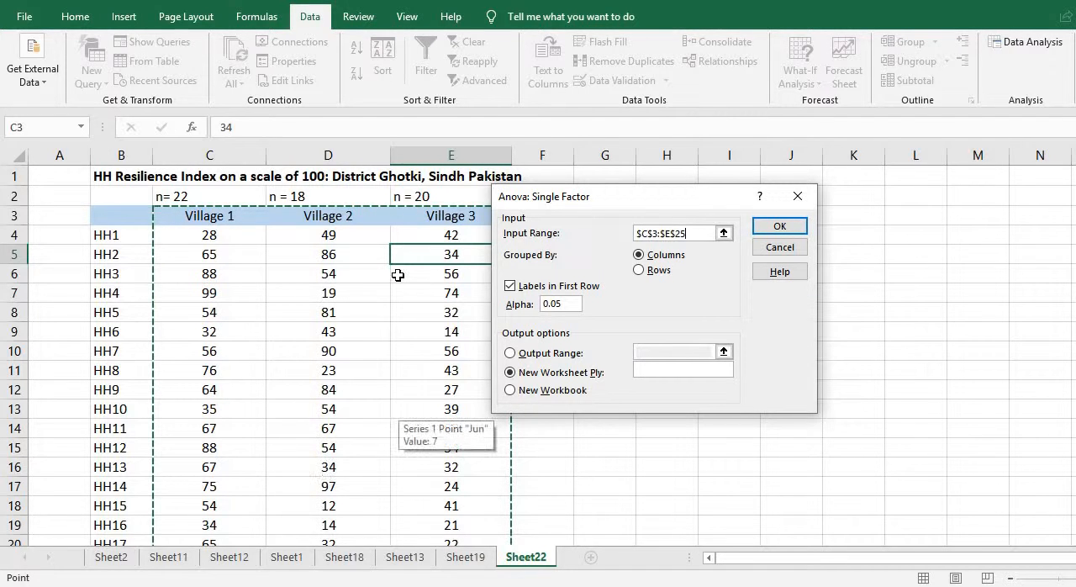
mouse_move(588, 315)
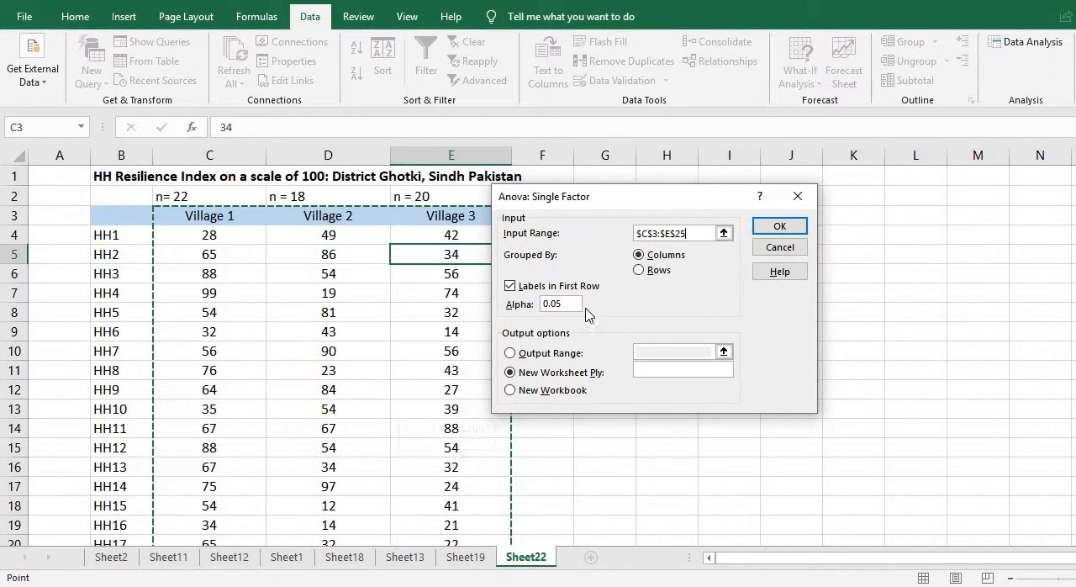
left_click(559, 304)
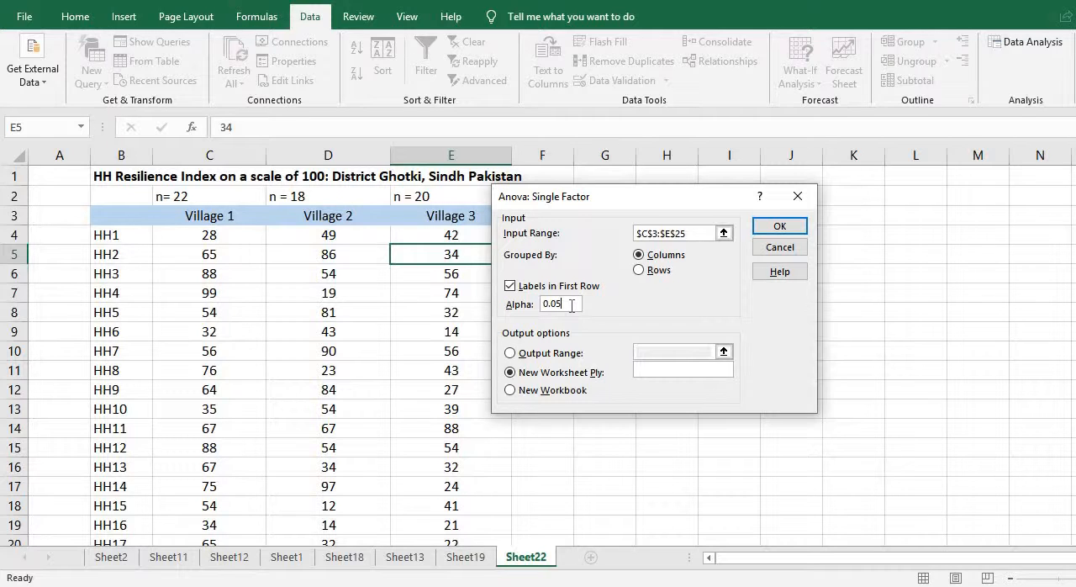
mouse_move(777, 246)
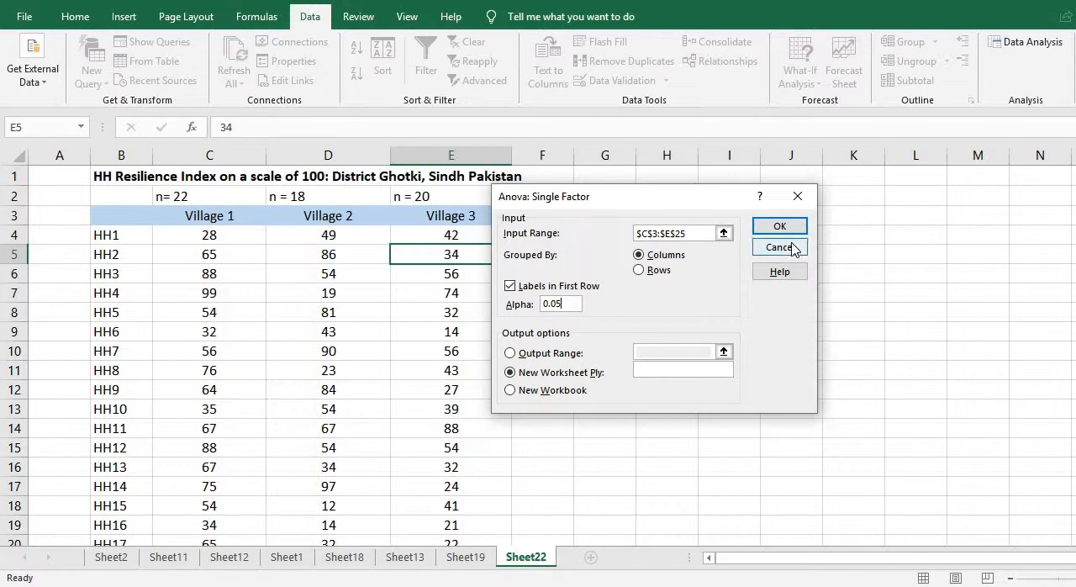
Generate the ANOVA output sheet and inspect the p-value of 0.0075 in F12
left_click(778, 226)
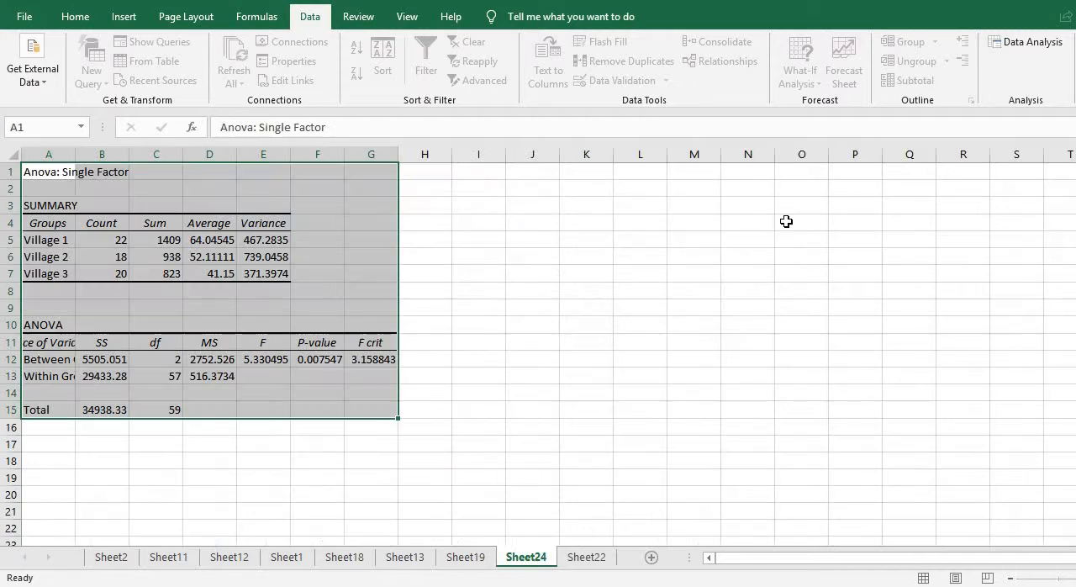
left_click(156, 239)
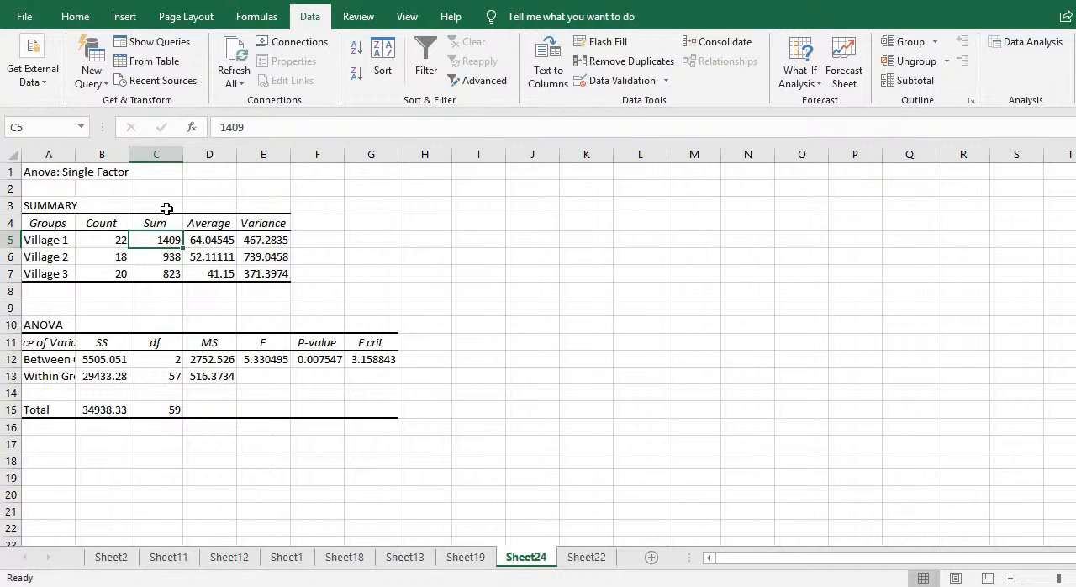
left_click(156, 204)
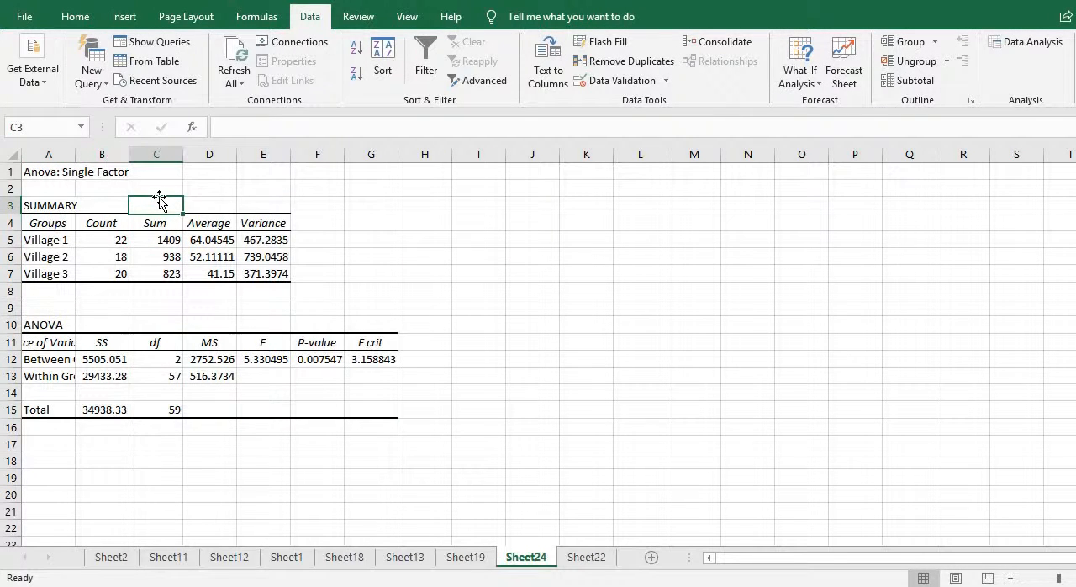
mouse_move(371, 362)
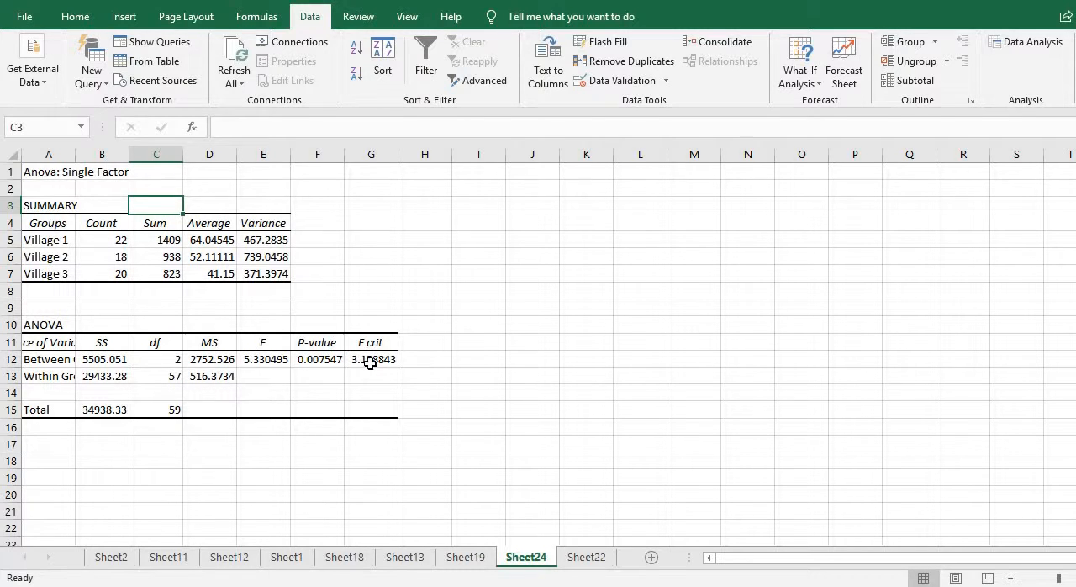
left_click(317, 359)
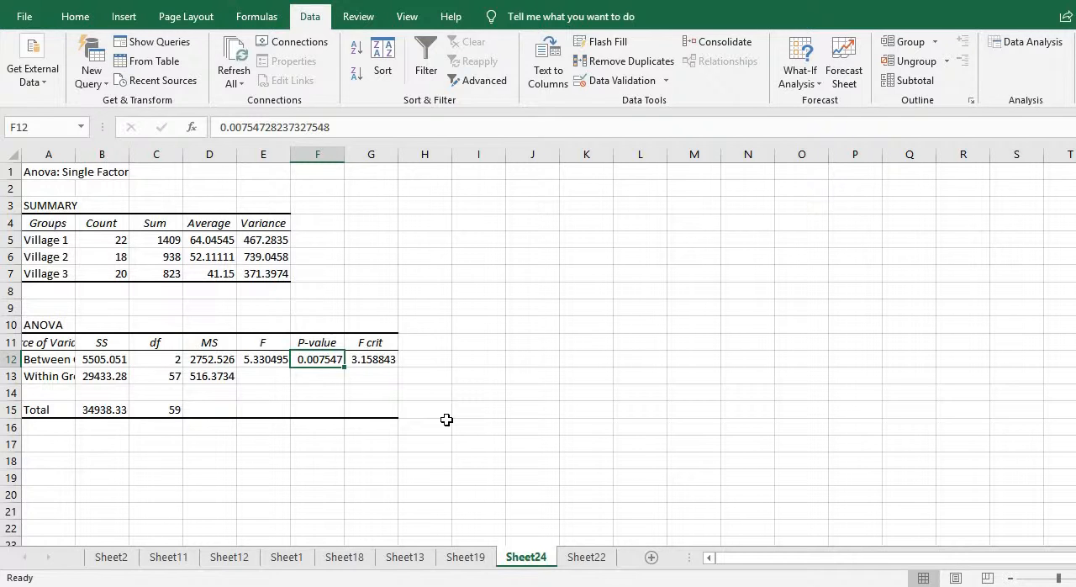
left_click(209, 239)
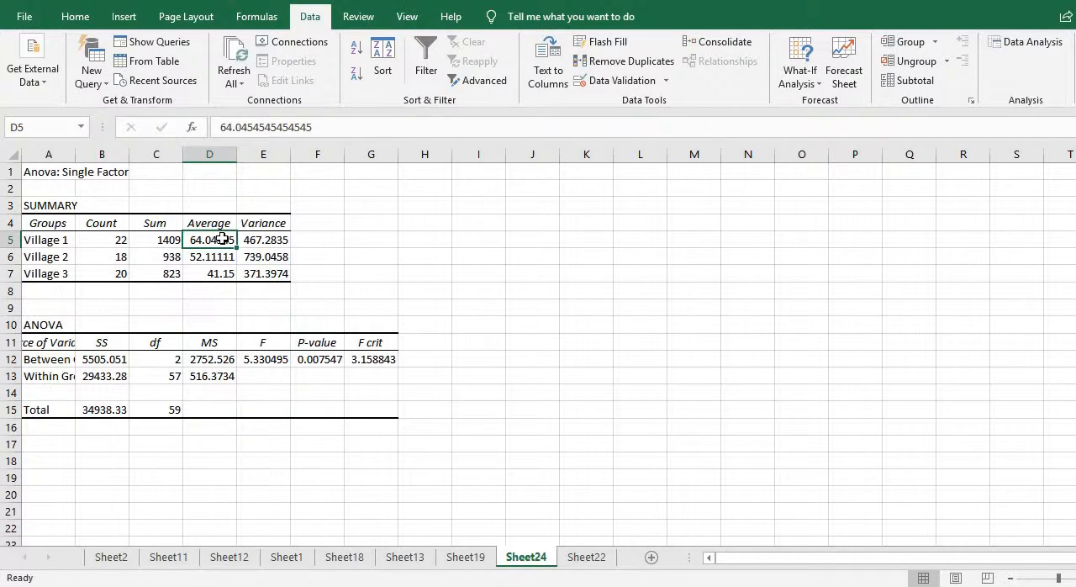
mouse_move(74, 279)
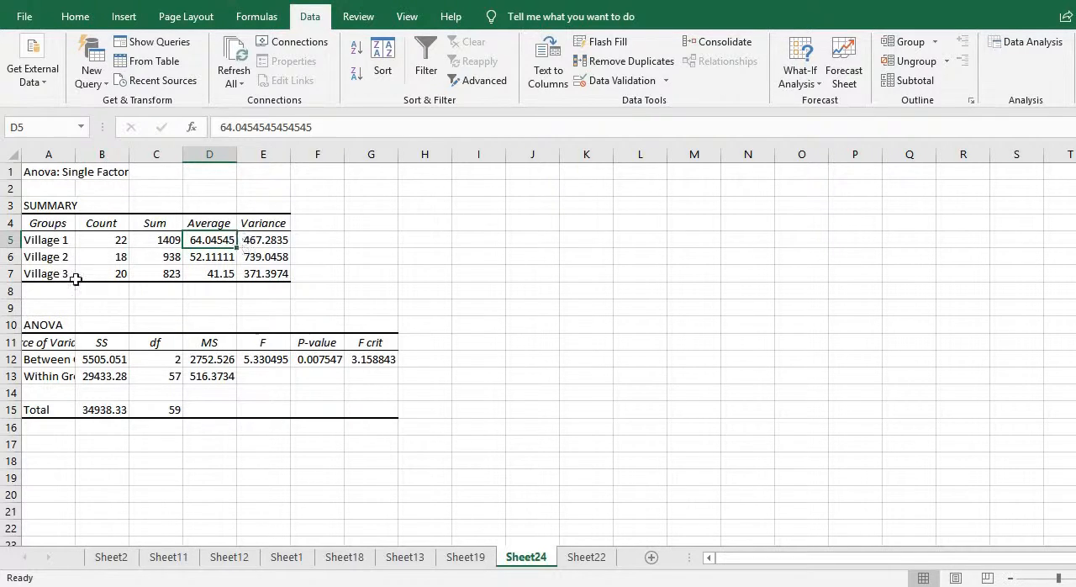
left_click(210, 256)
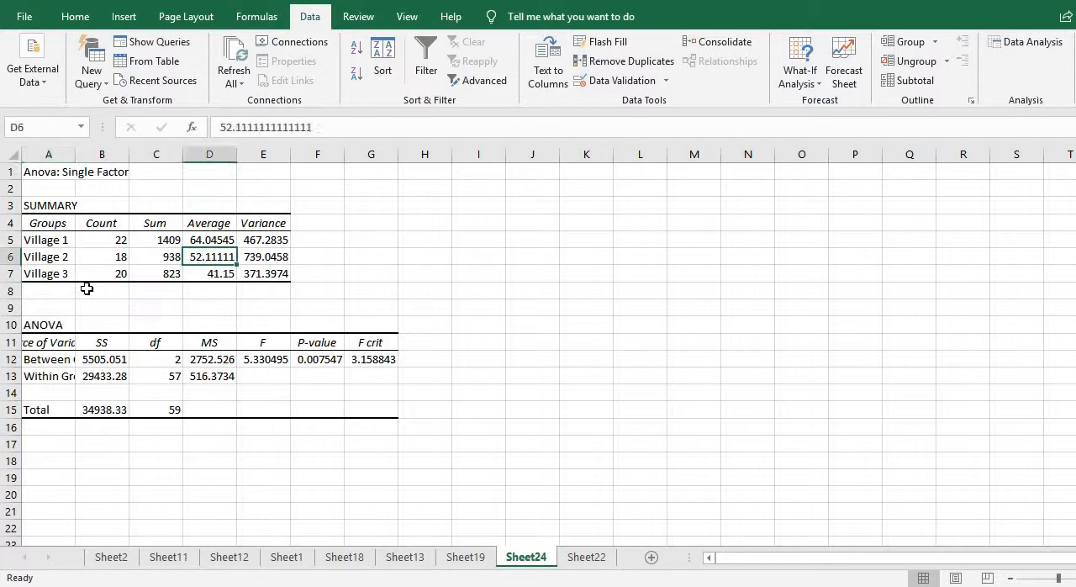
left_click(209, 273)
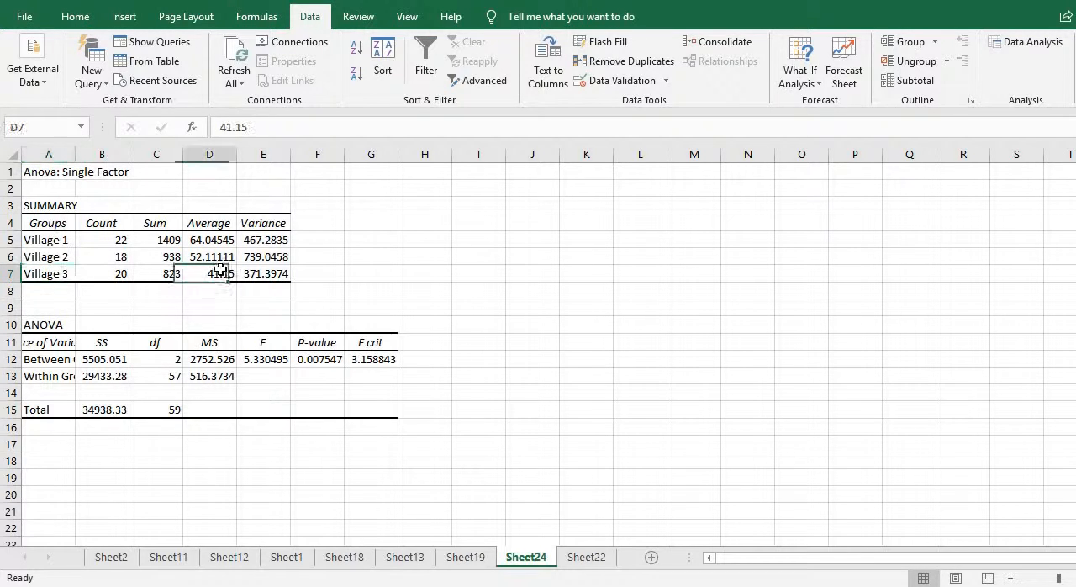
mouse_move(338, 268)
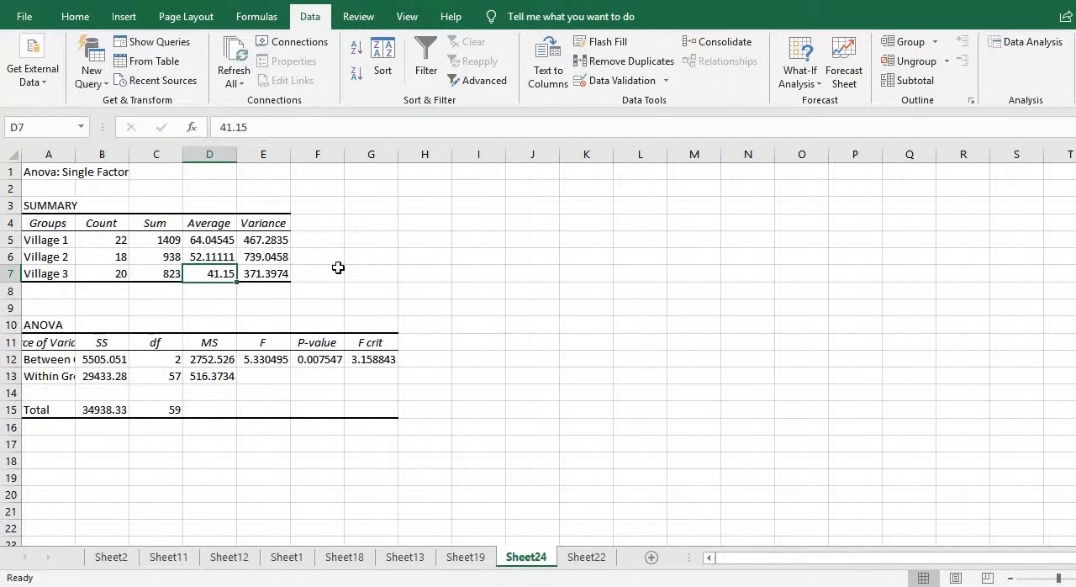